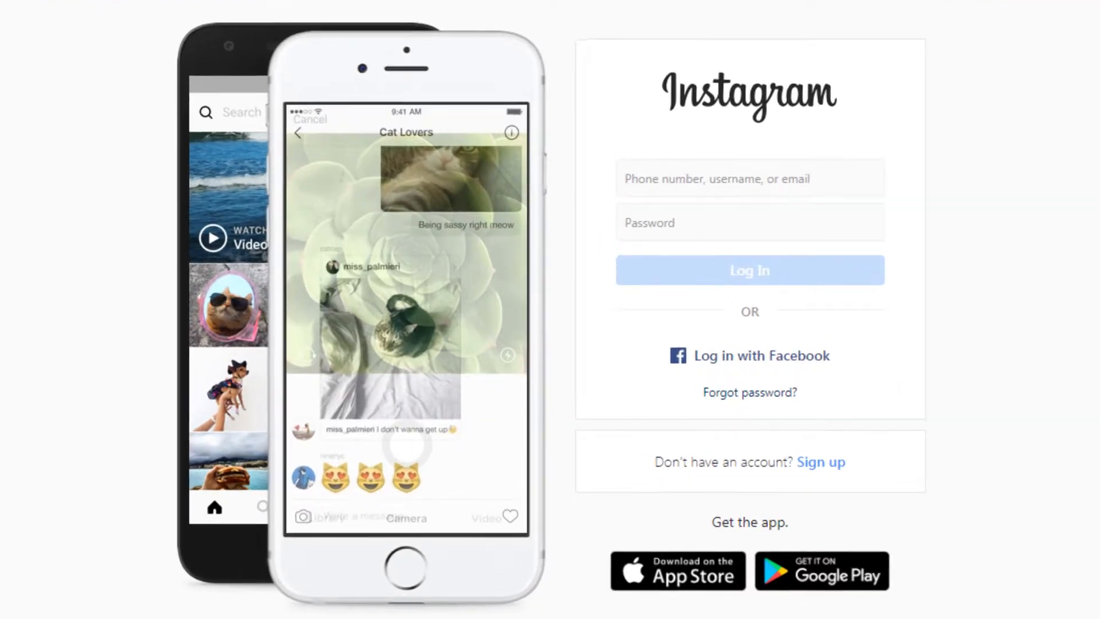
- From the Instagram login page, go to the Sign up form for a new account
click(748, 178)
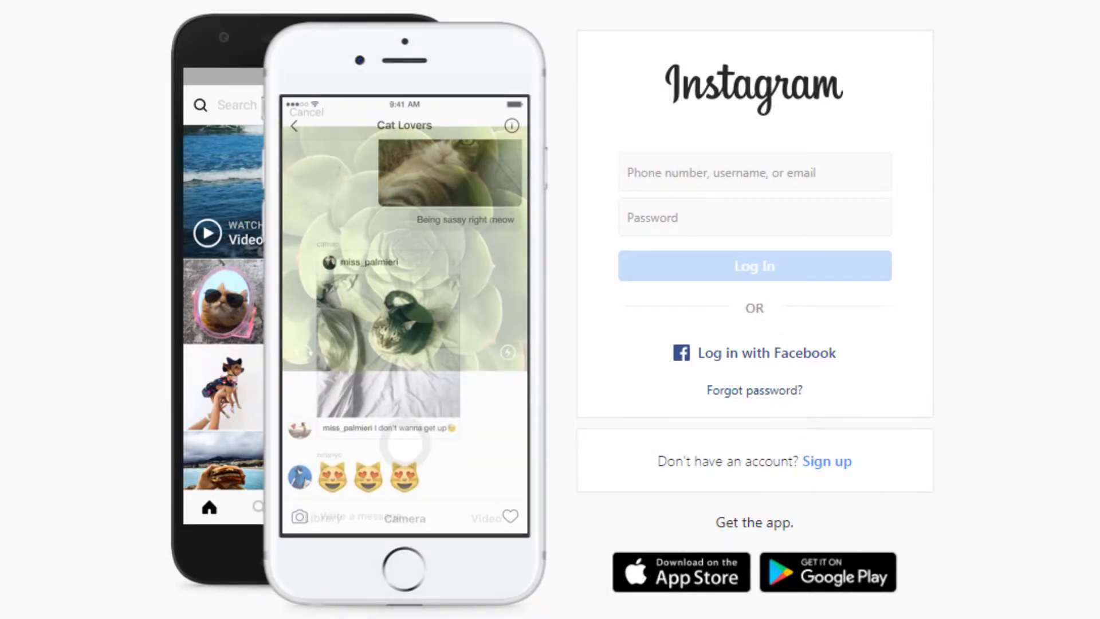
click(826, 460)
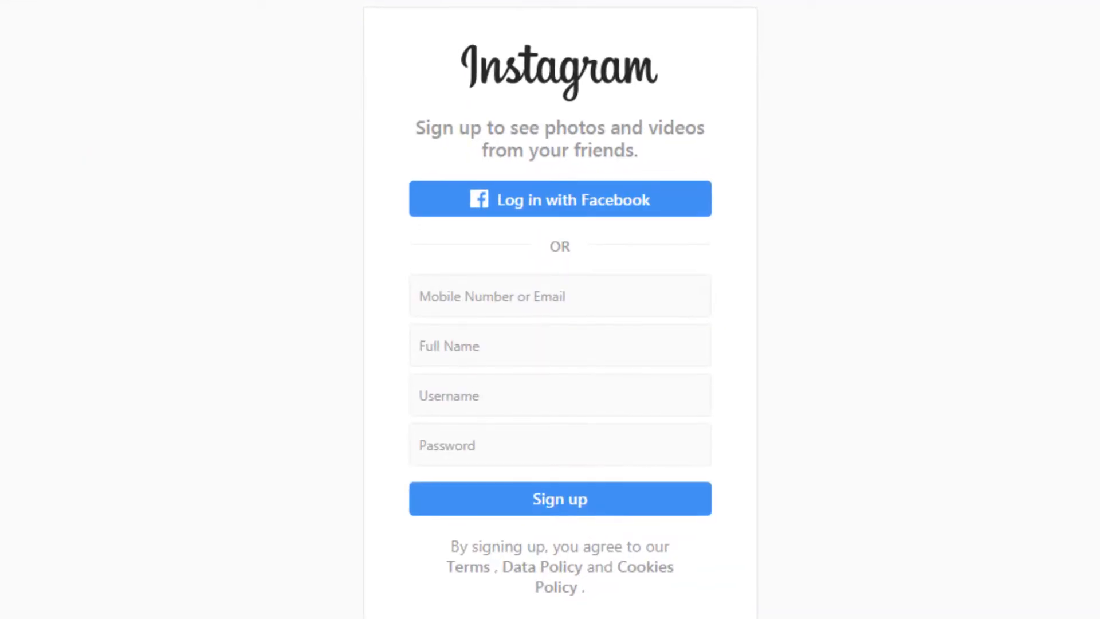
click(560, 396)
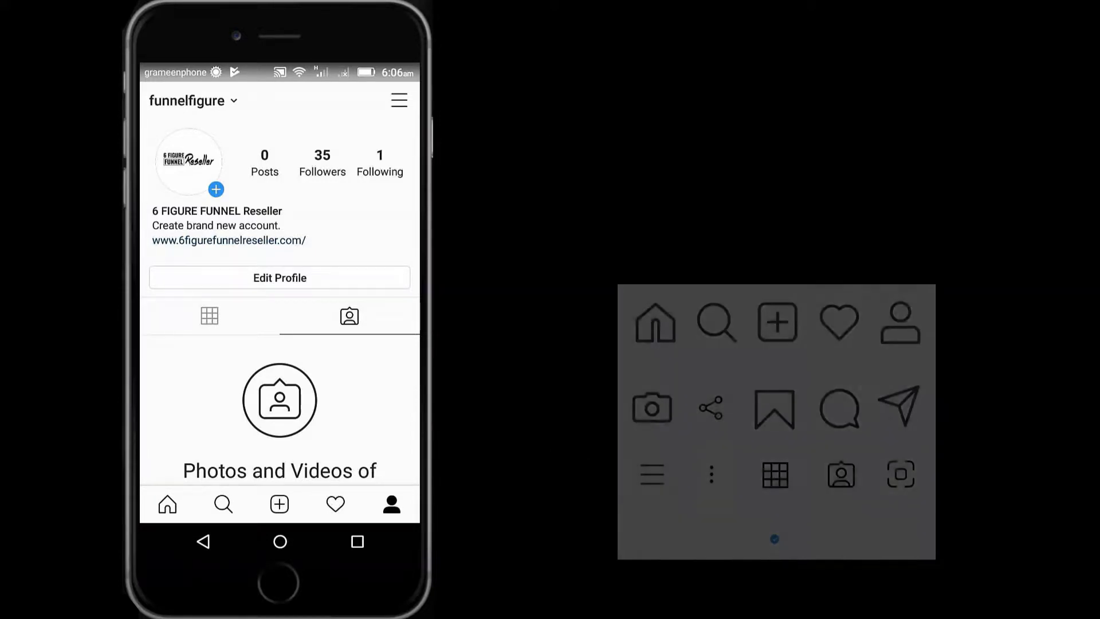
click(900, 323)
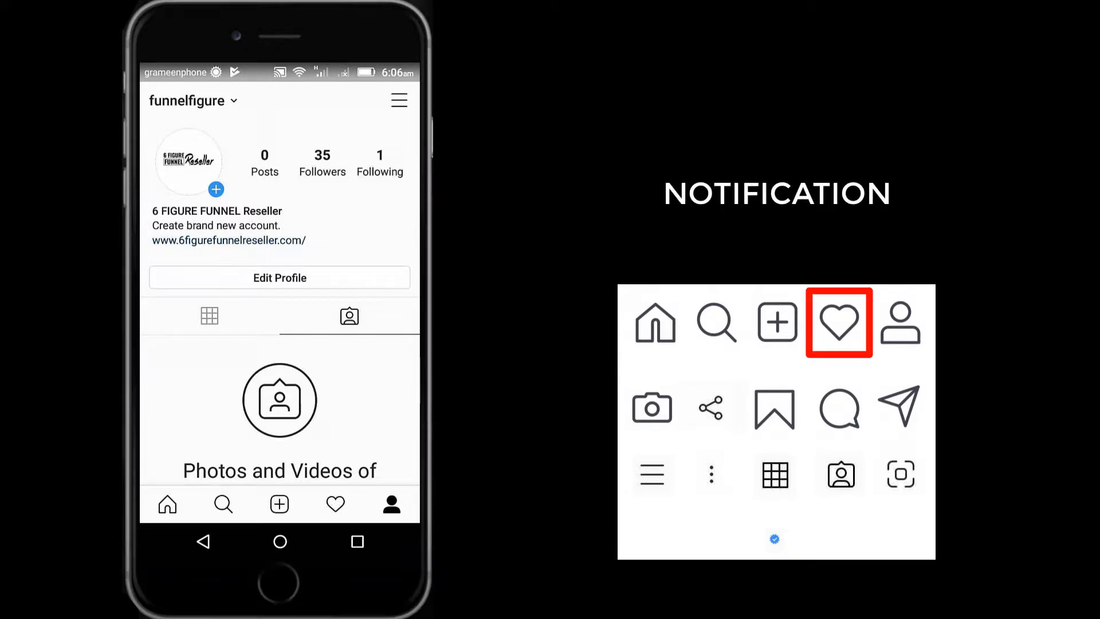
click(776, 324)
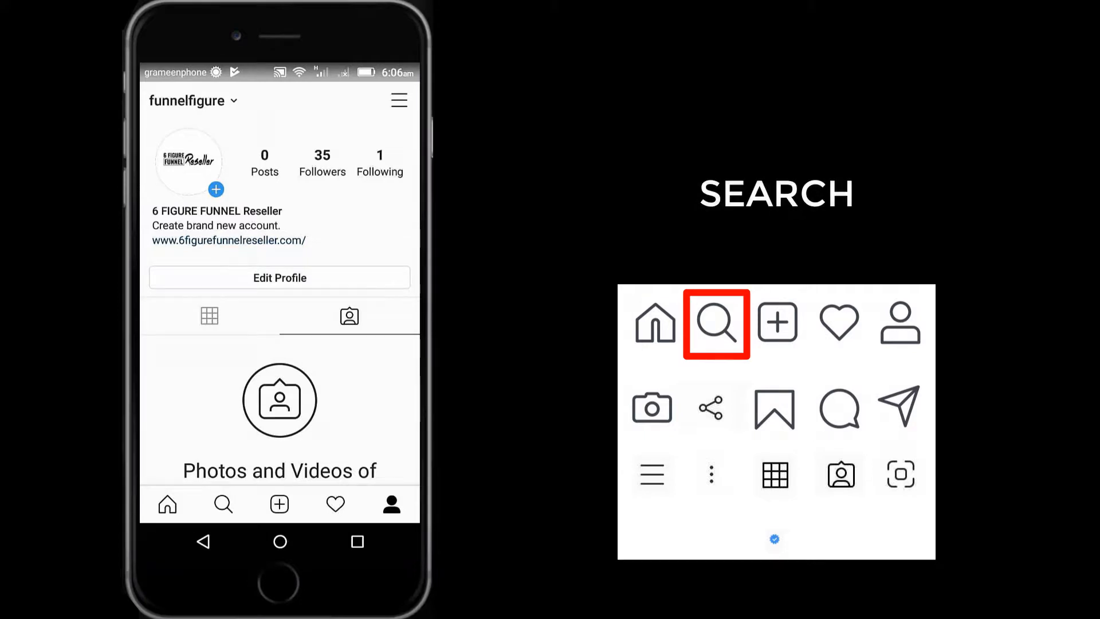
click(656, 323)
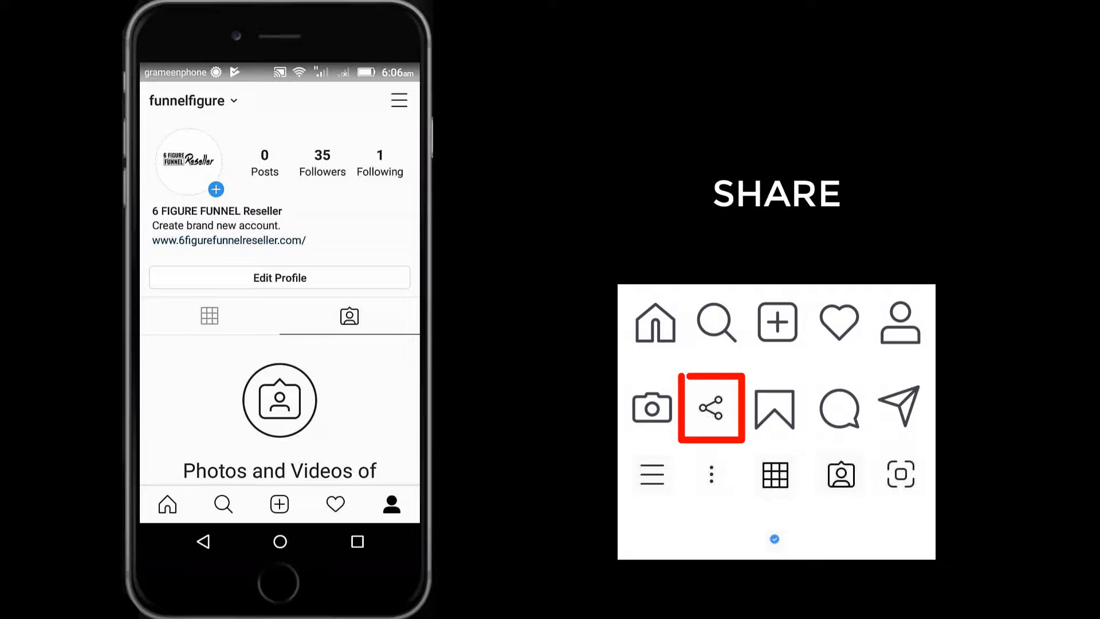
click(651, 408)
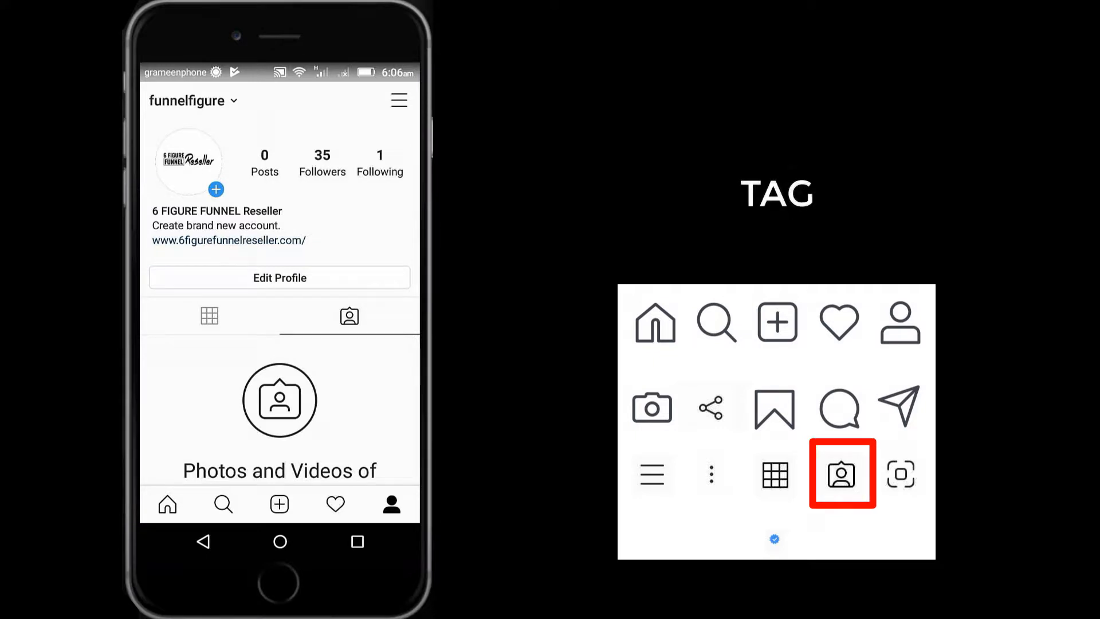
click(774, 473)
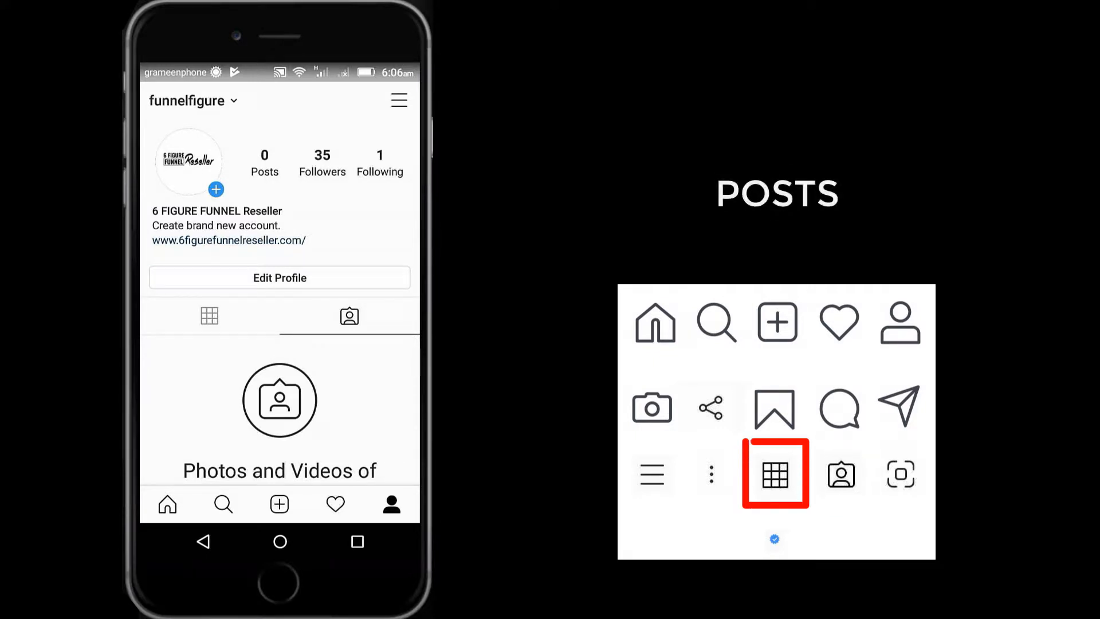
click(711, 473)
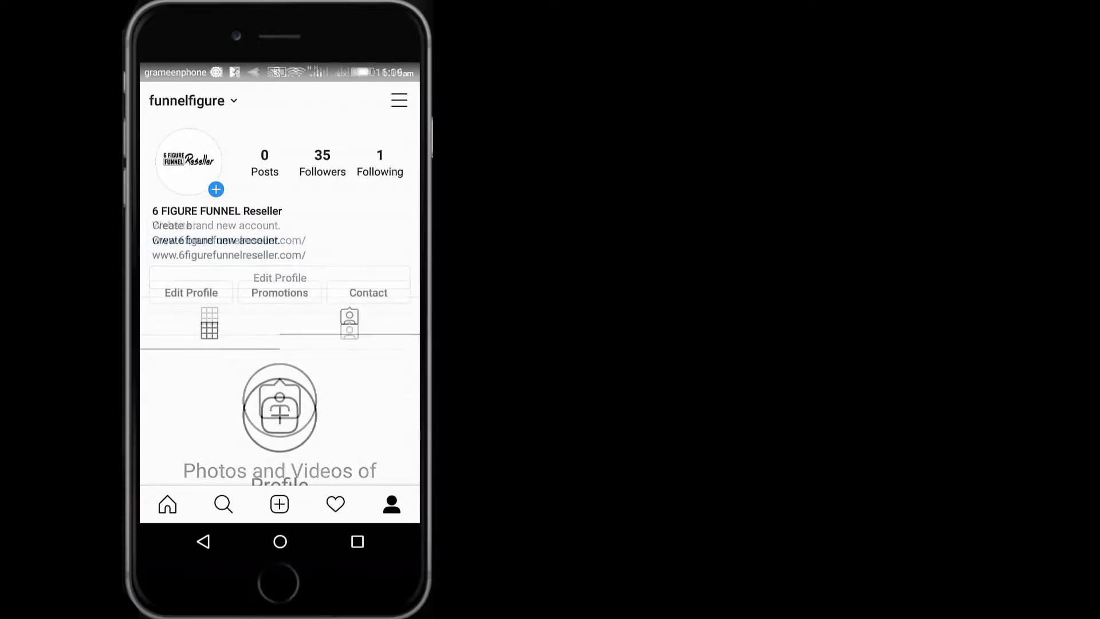
- View the funnelfigure business profile with Edit Profile, Promotions and Contact buttons
click(391, 504)
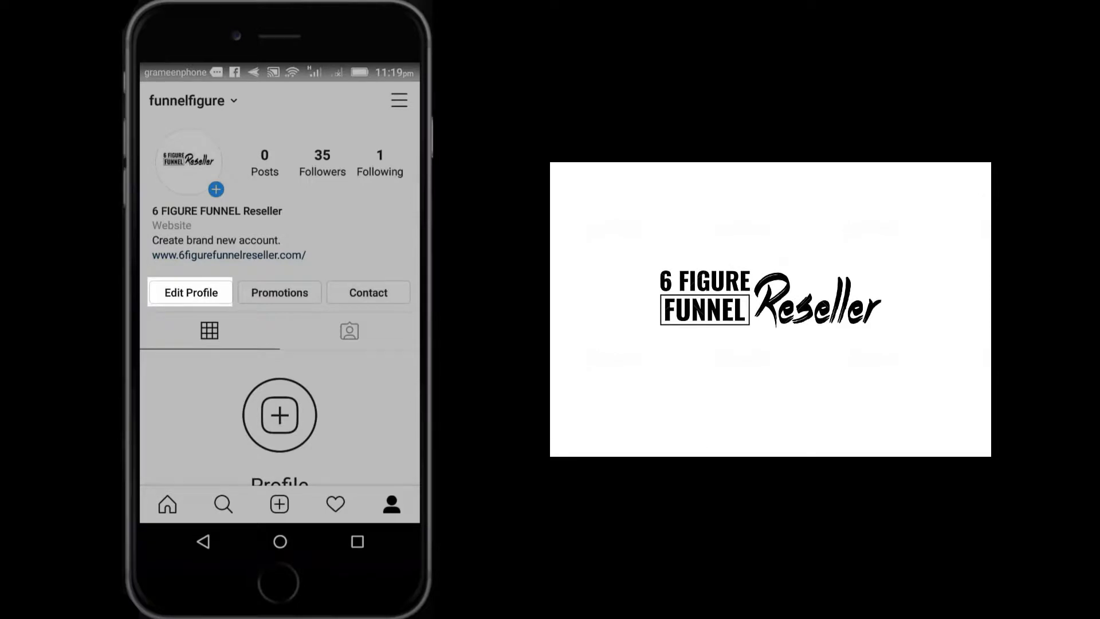
click(190, 292)
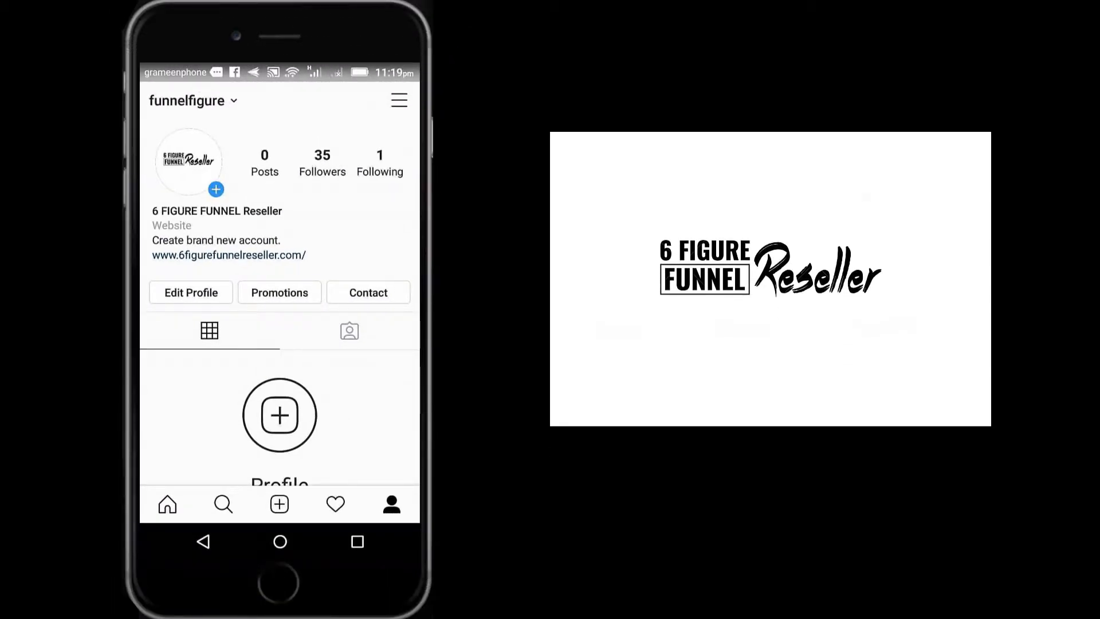
click(336, 504)
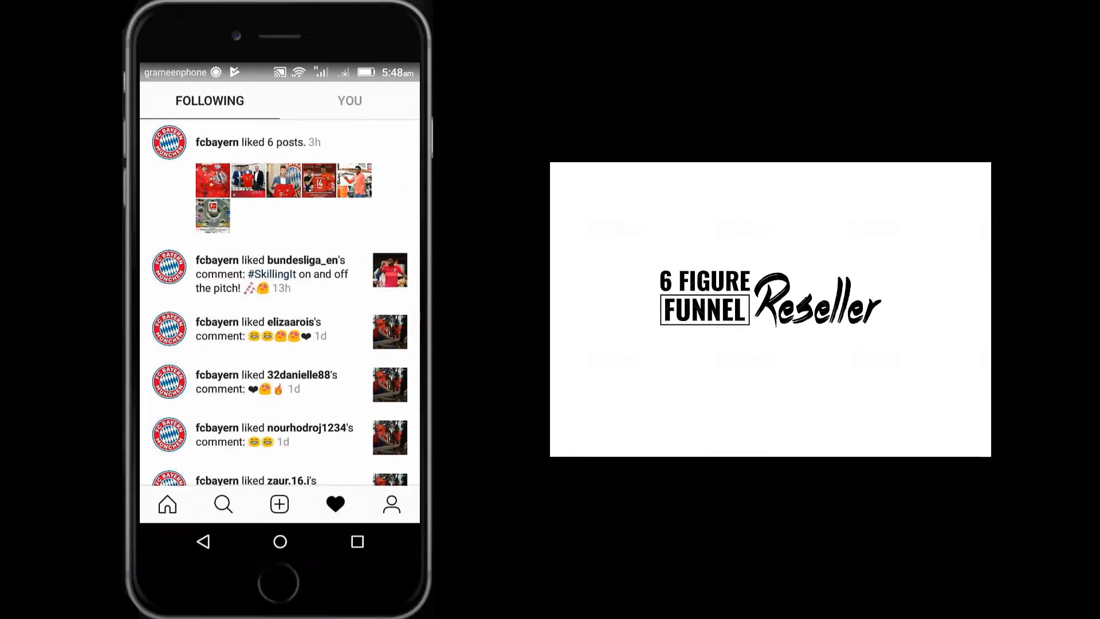
click(335, 504)
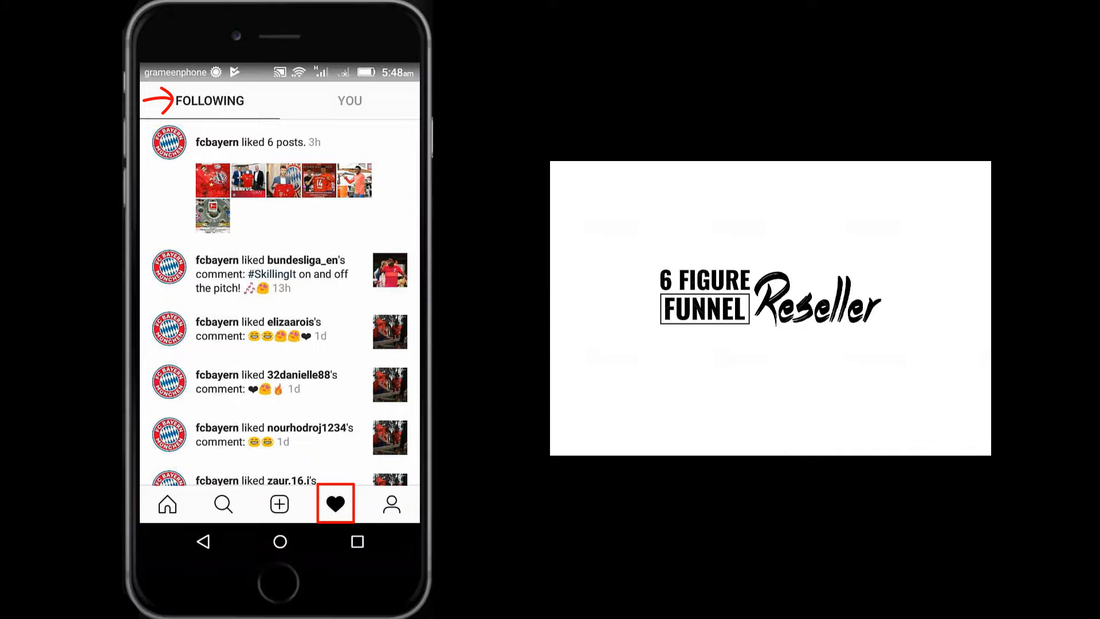
click(349, 101)
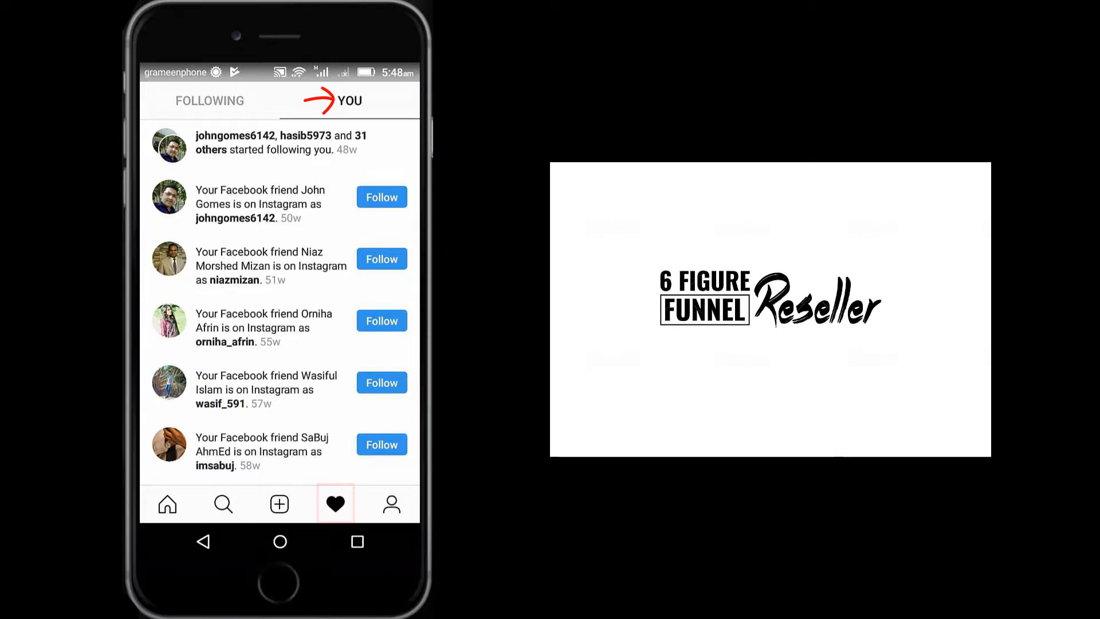
click(390, 504)
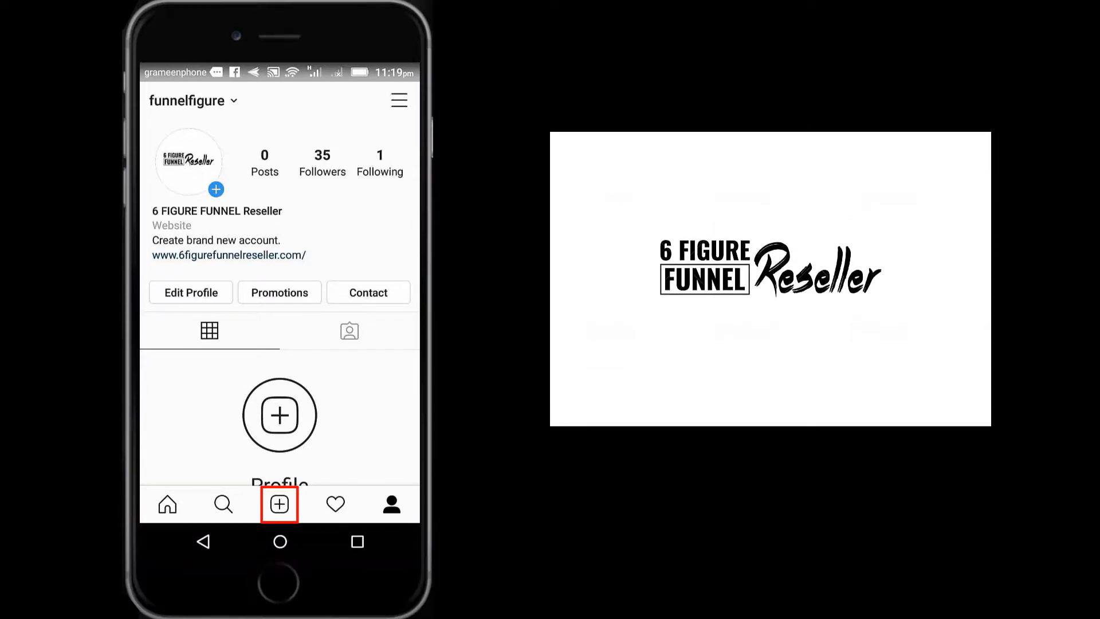
- Search Instagram for 'ub' so the uber account and hashtag appear
click(208, 330)
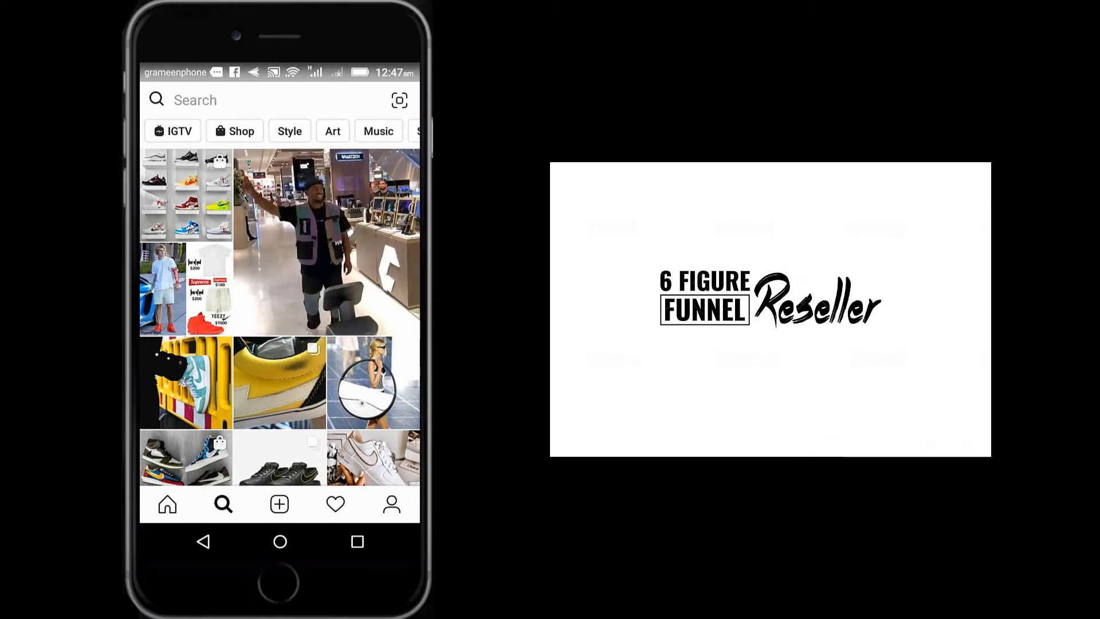
text(ub)
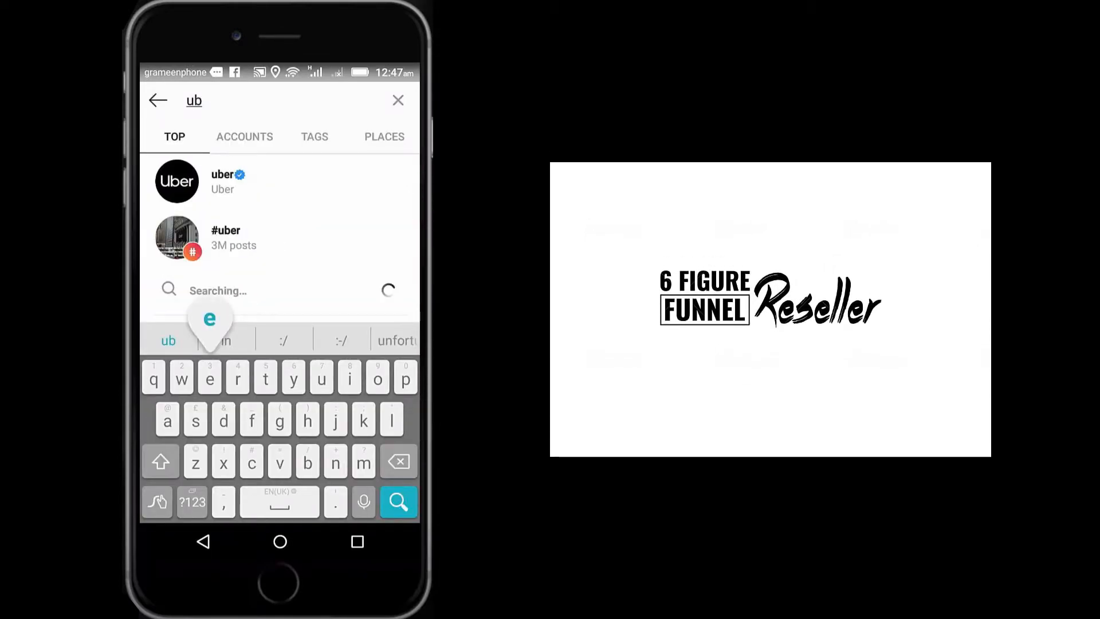
click(223, 181)
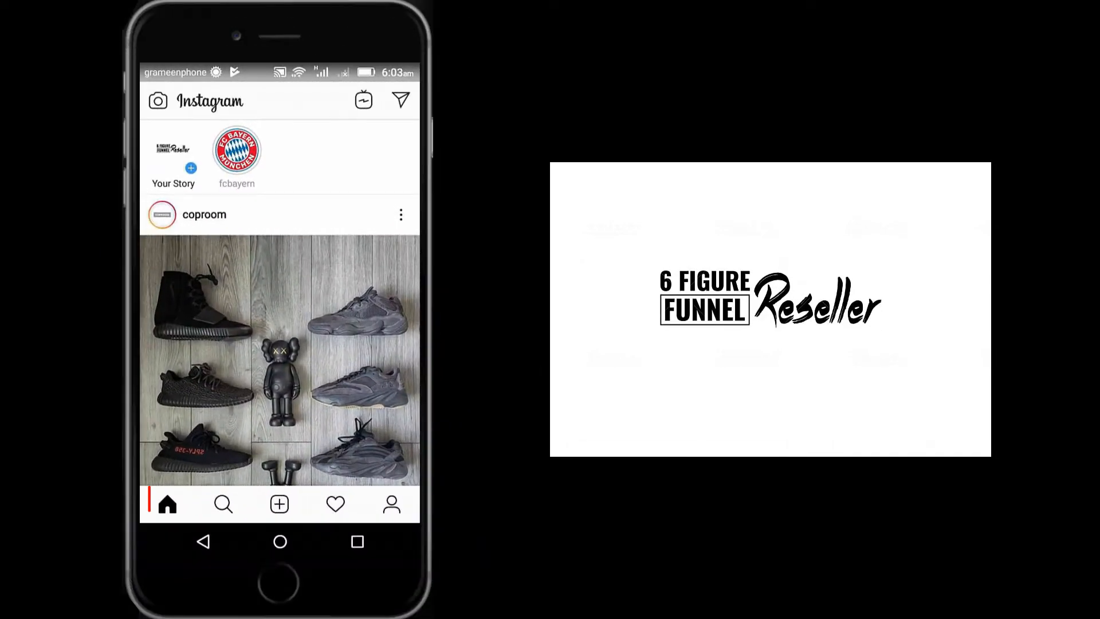
- Go to the funnelfigure profile and show its side menu with Archive, Saved and Settings
click(167, 504)
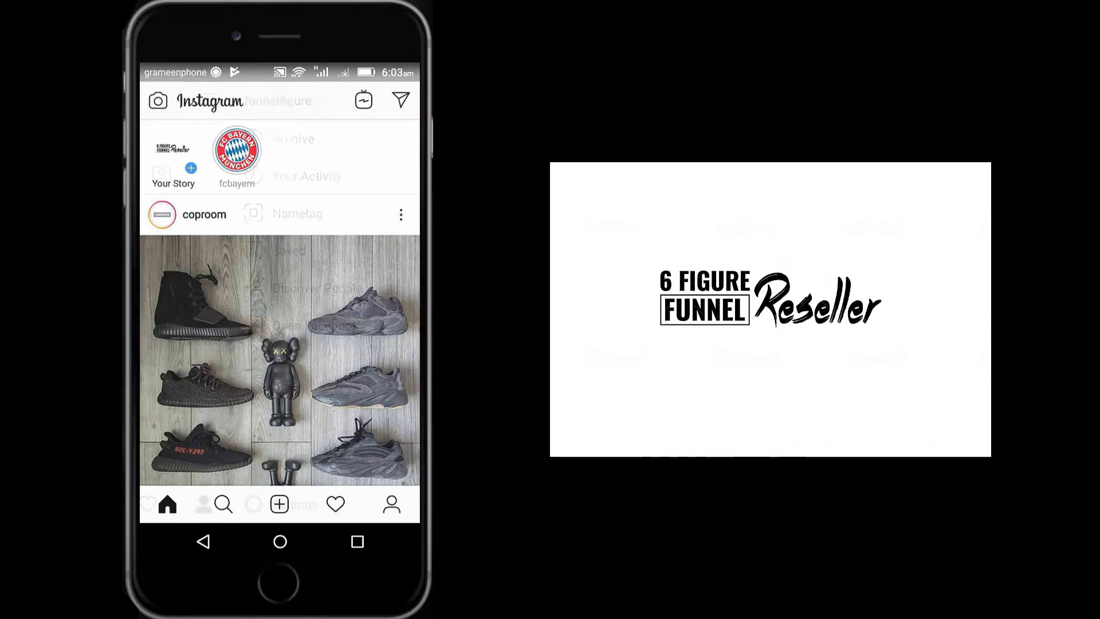
click(204, 504)
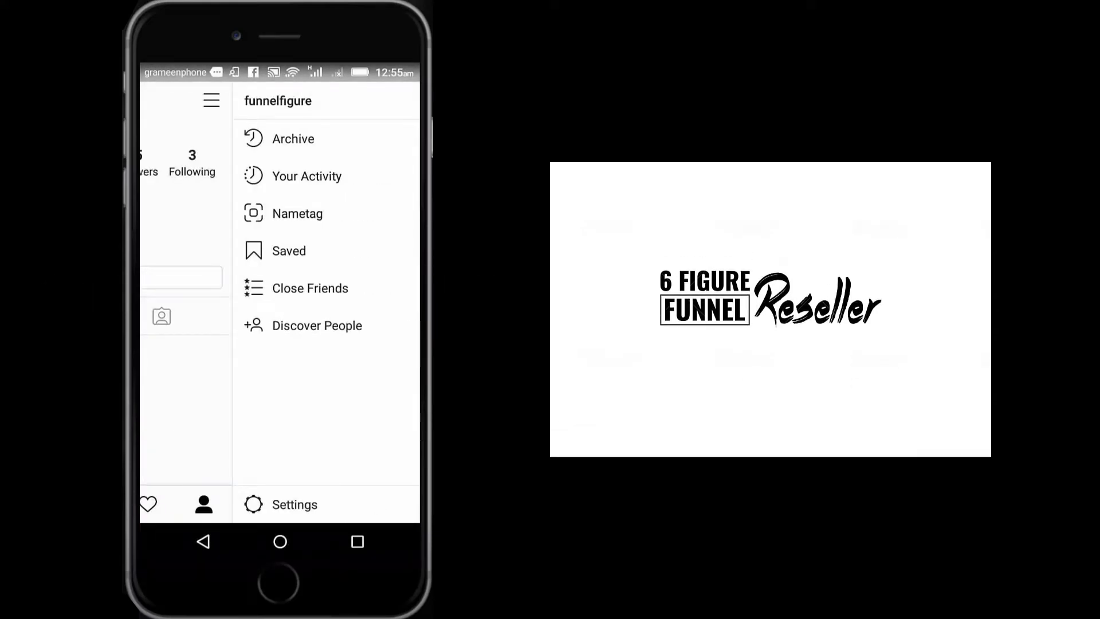
- Via Settings > Account, switch to a professional account in the Website category, keeping the contact info
click(294, 504)
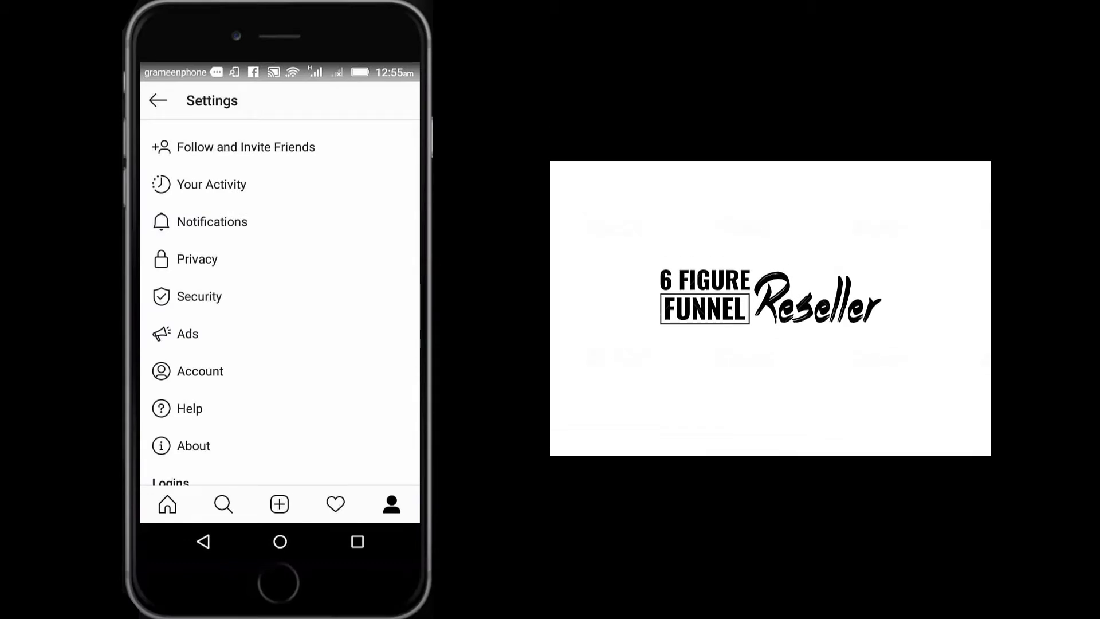
click(204, 370)
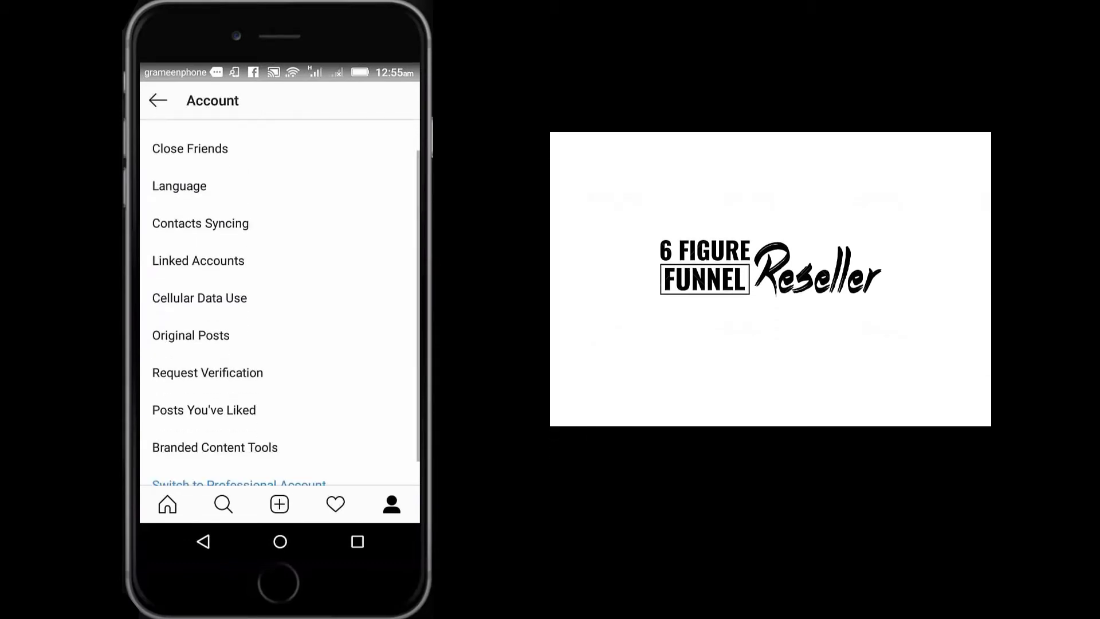
click(238, 485)
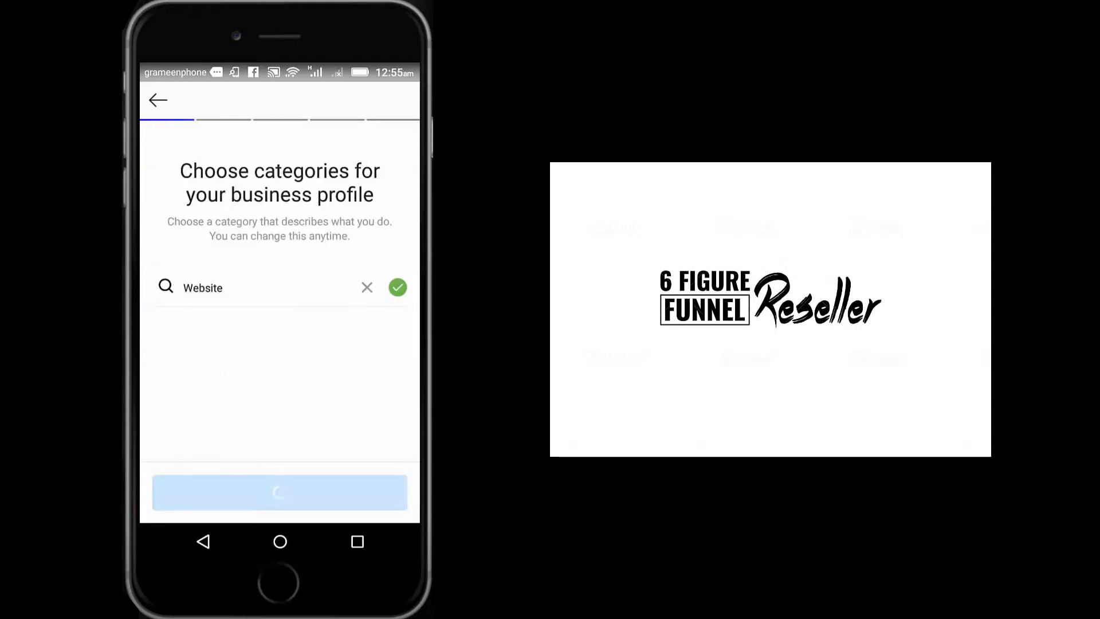
click(398, 286)
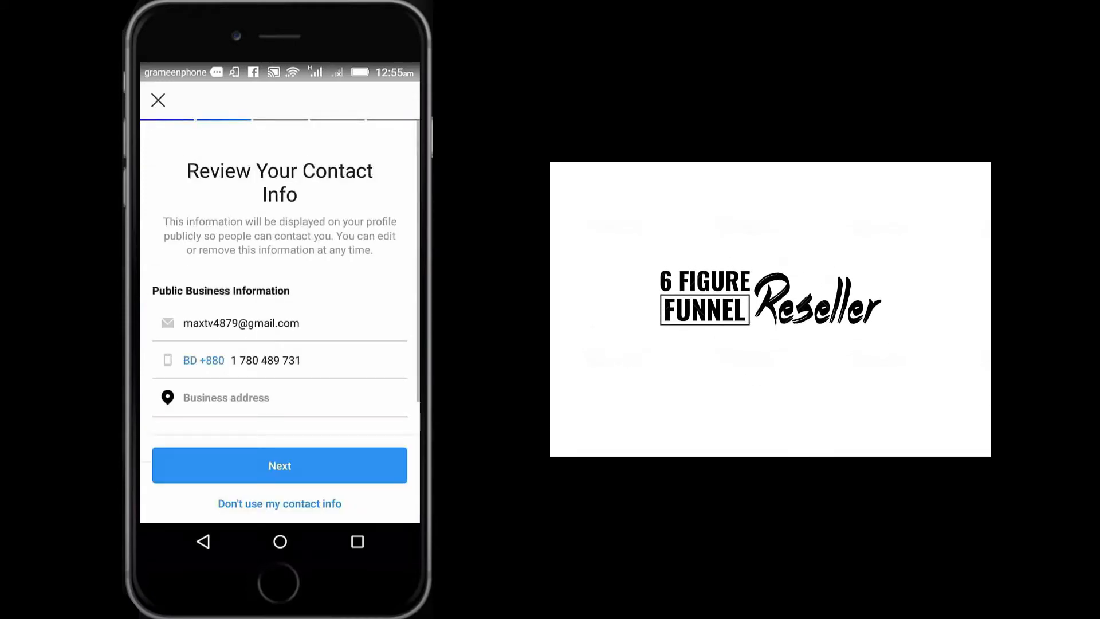
click(280, 465)
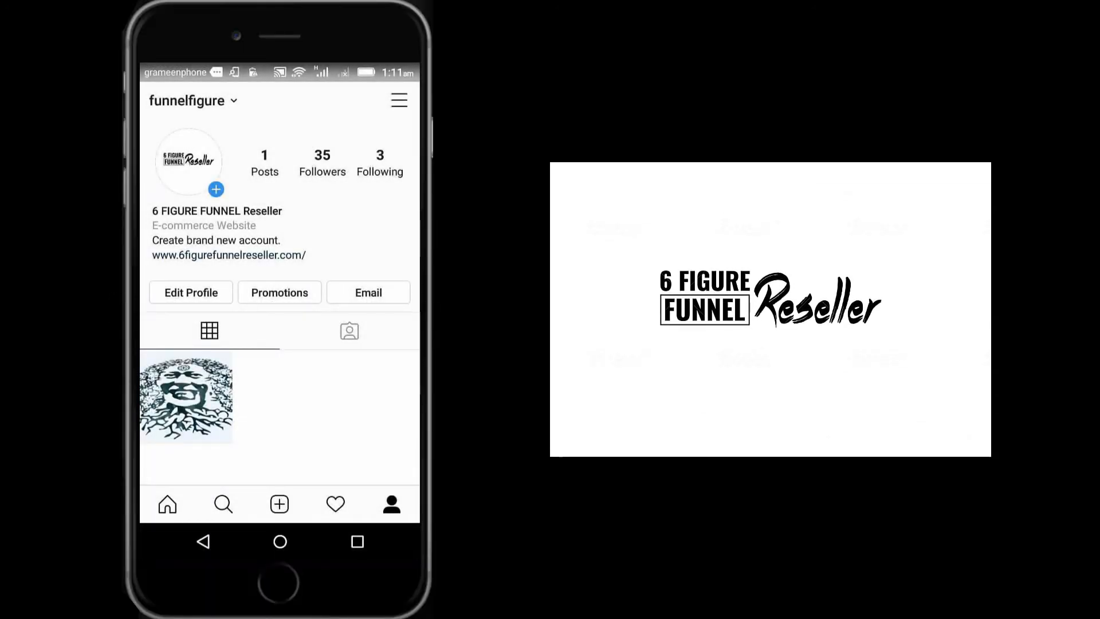
- Start a new post with the product photo in a black-and-white filter and continue to sharing
click(279, 293)
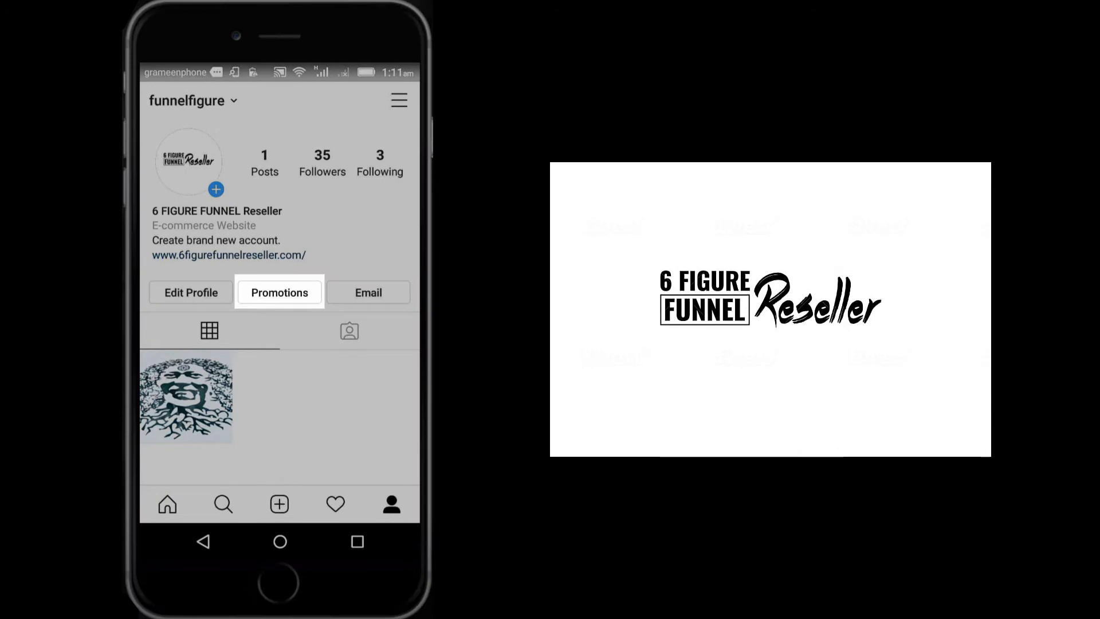
click(278, 292)
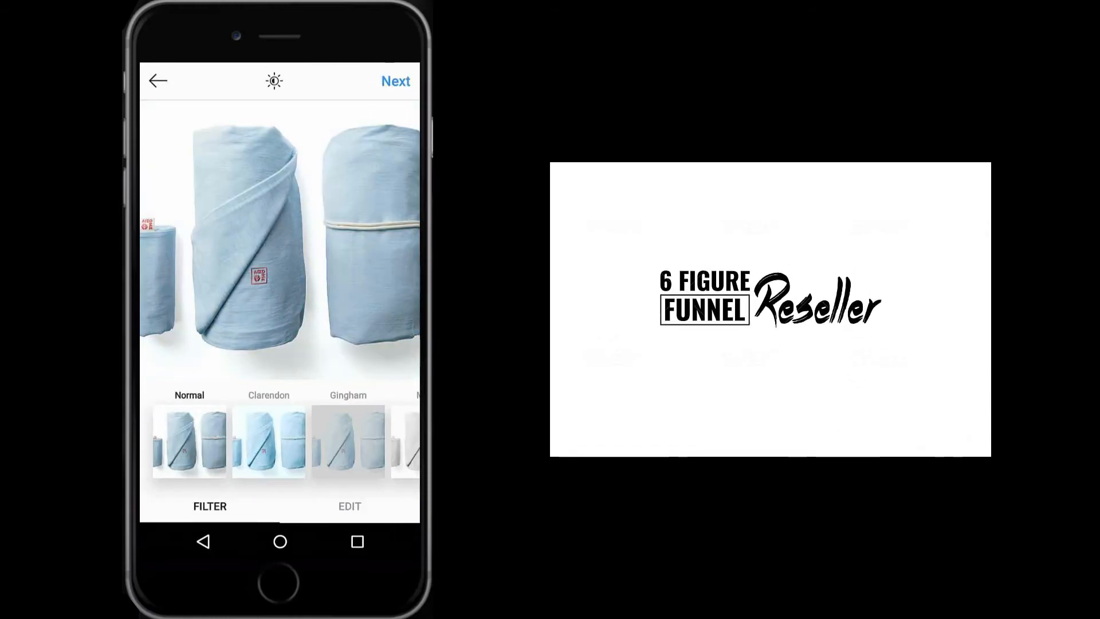
click(295, 440)
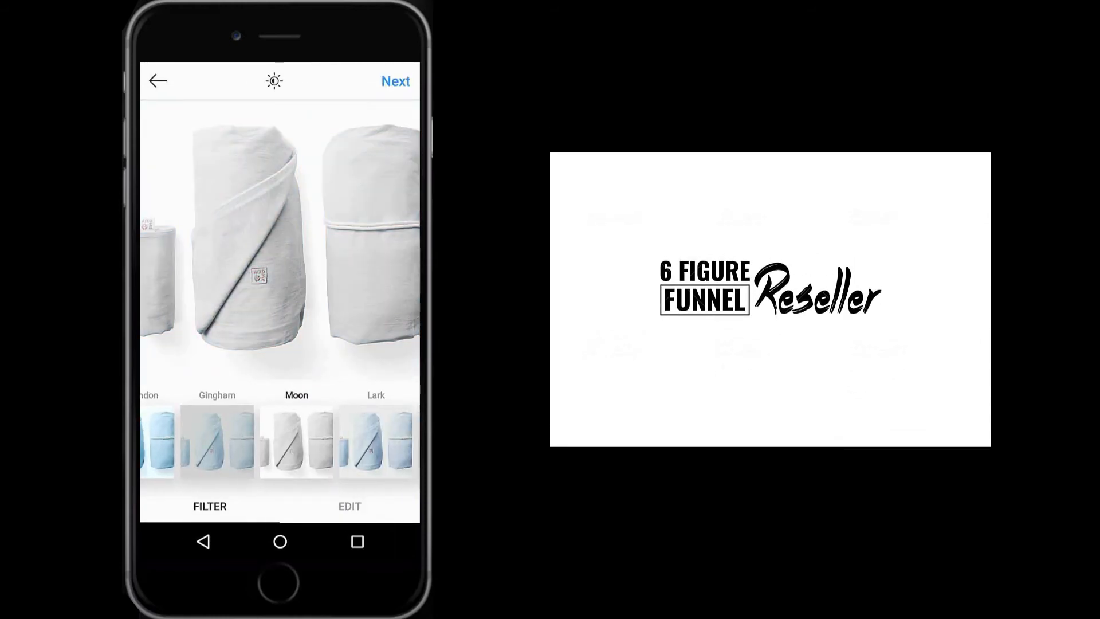
scroll(left, 3)
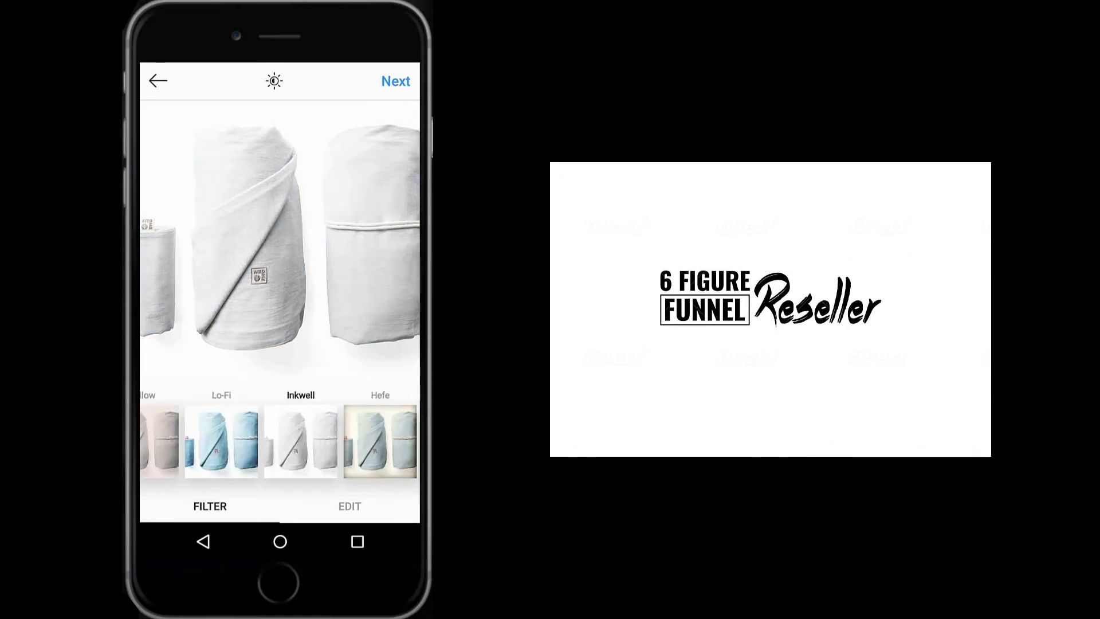
click(394, 82)
text(My new product.)
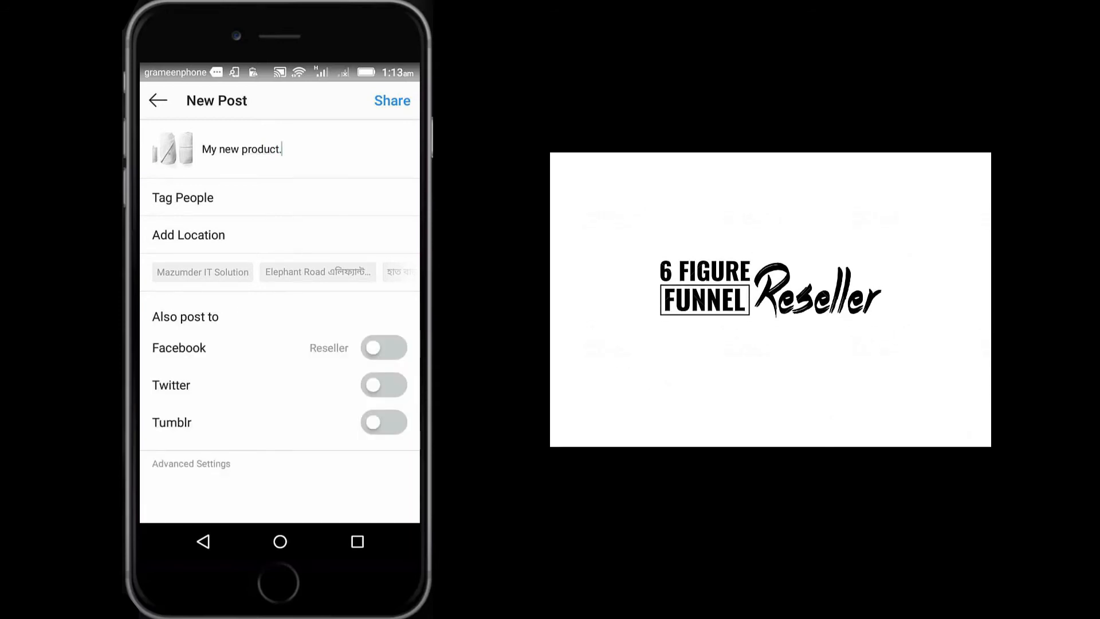
- Caption it 'My new product.', cross-post to the linked Facebook page, share it and show the post's options
click(383, 347)
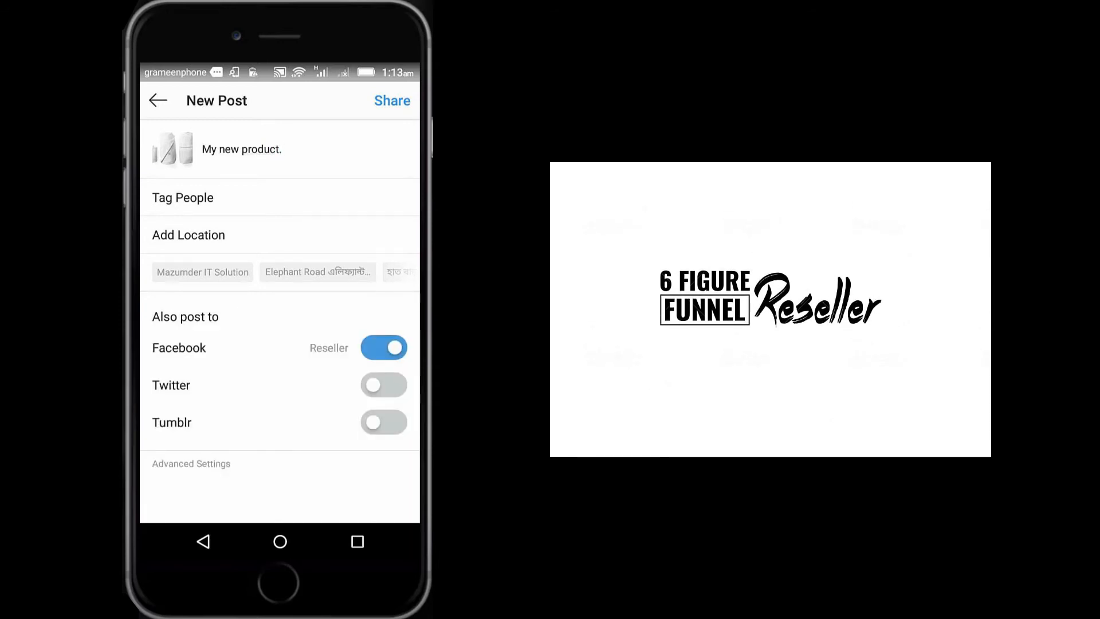
click(392, 101)
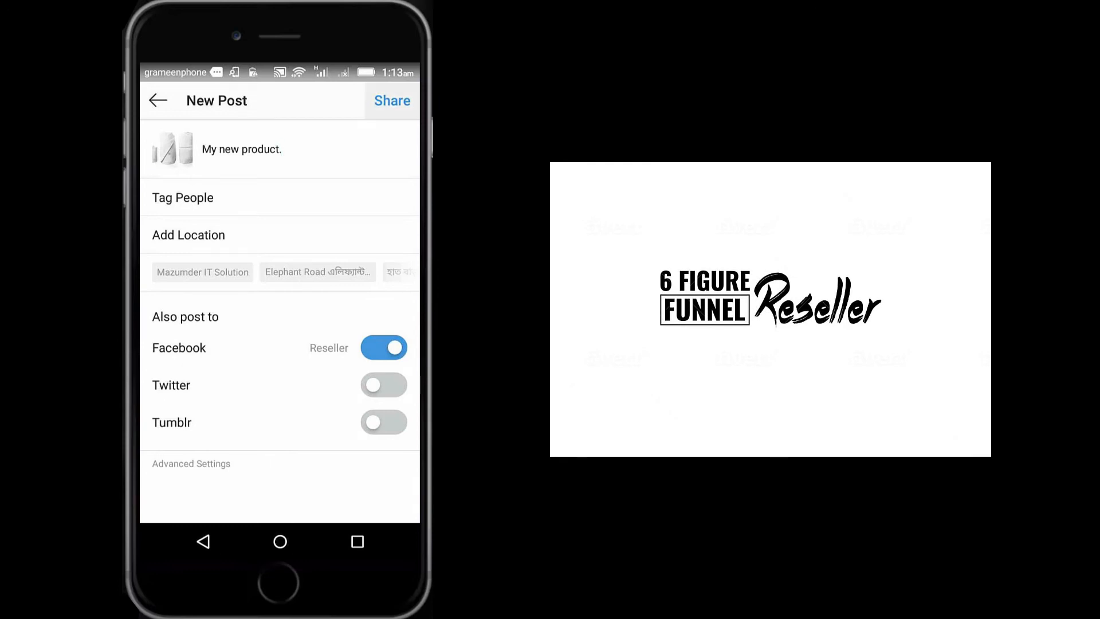
click(392, 101)
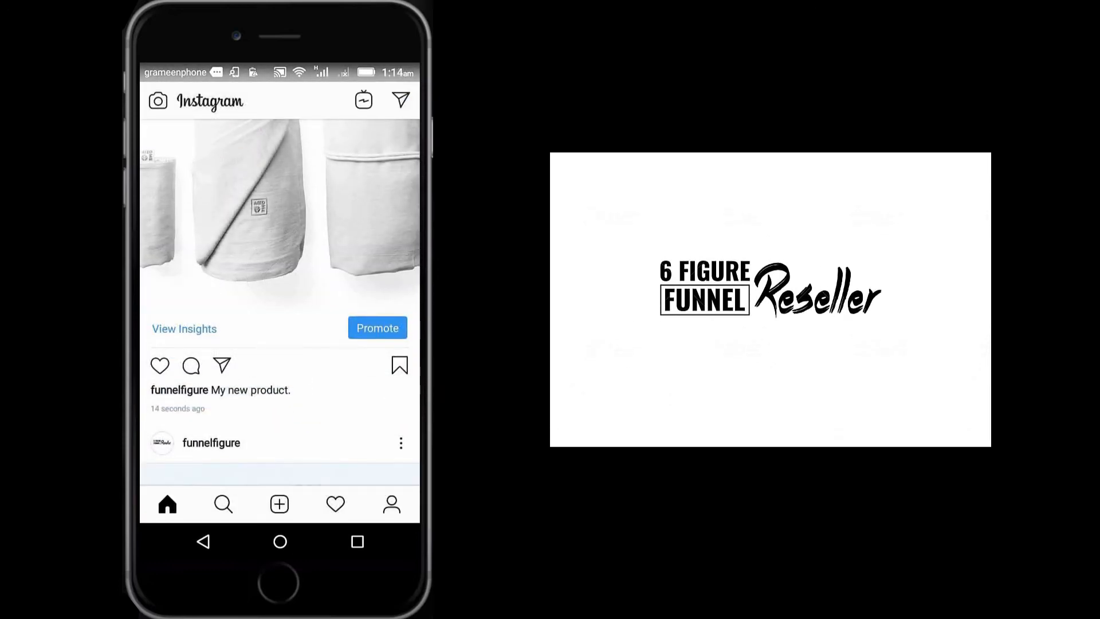
click(401, 443)
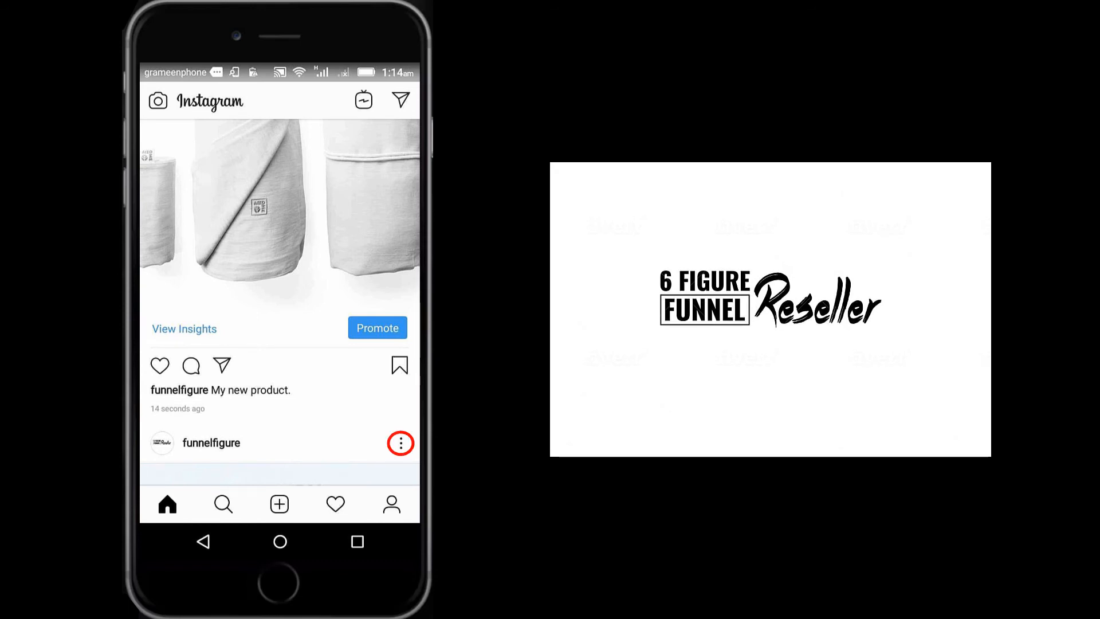
click(400, 442)
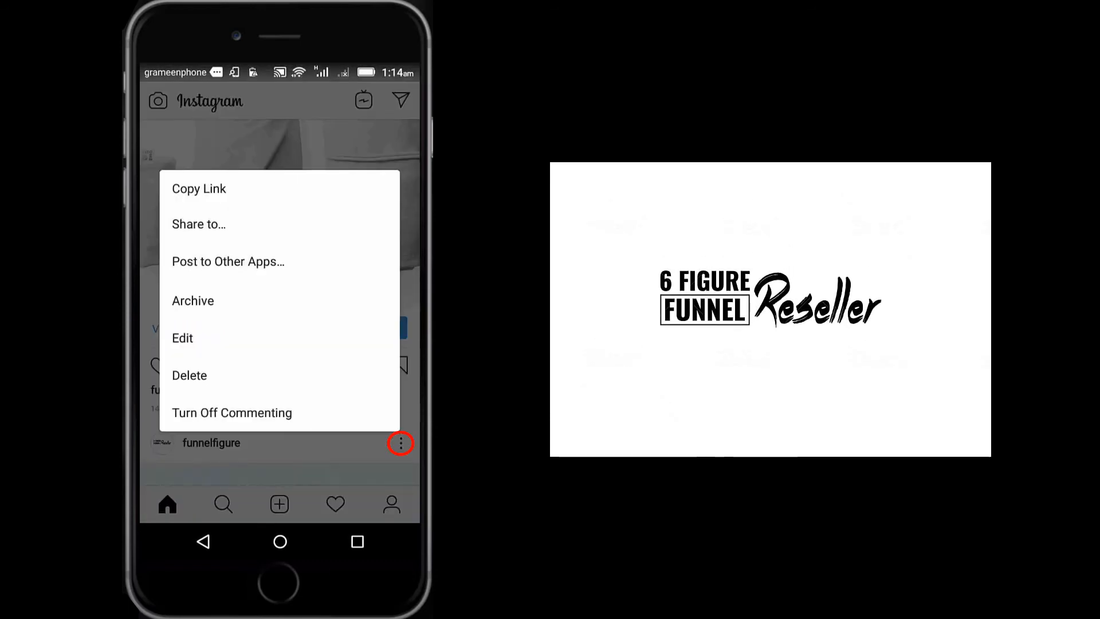